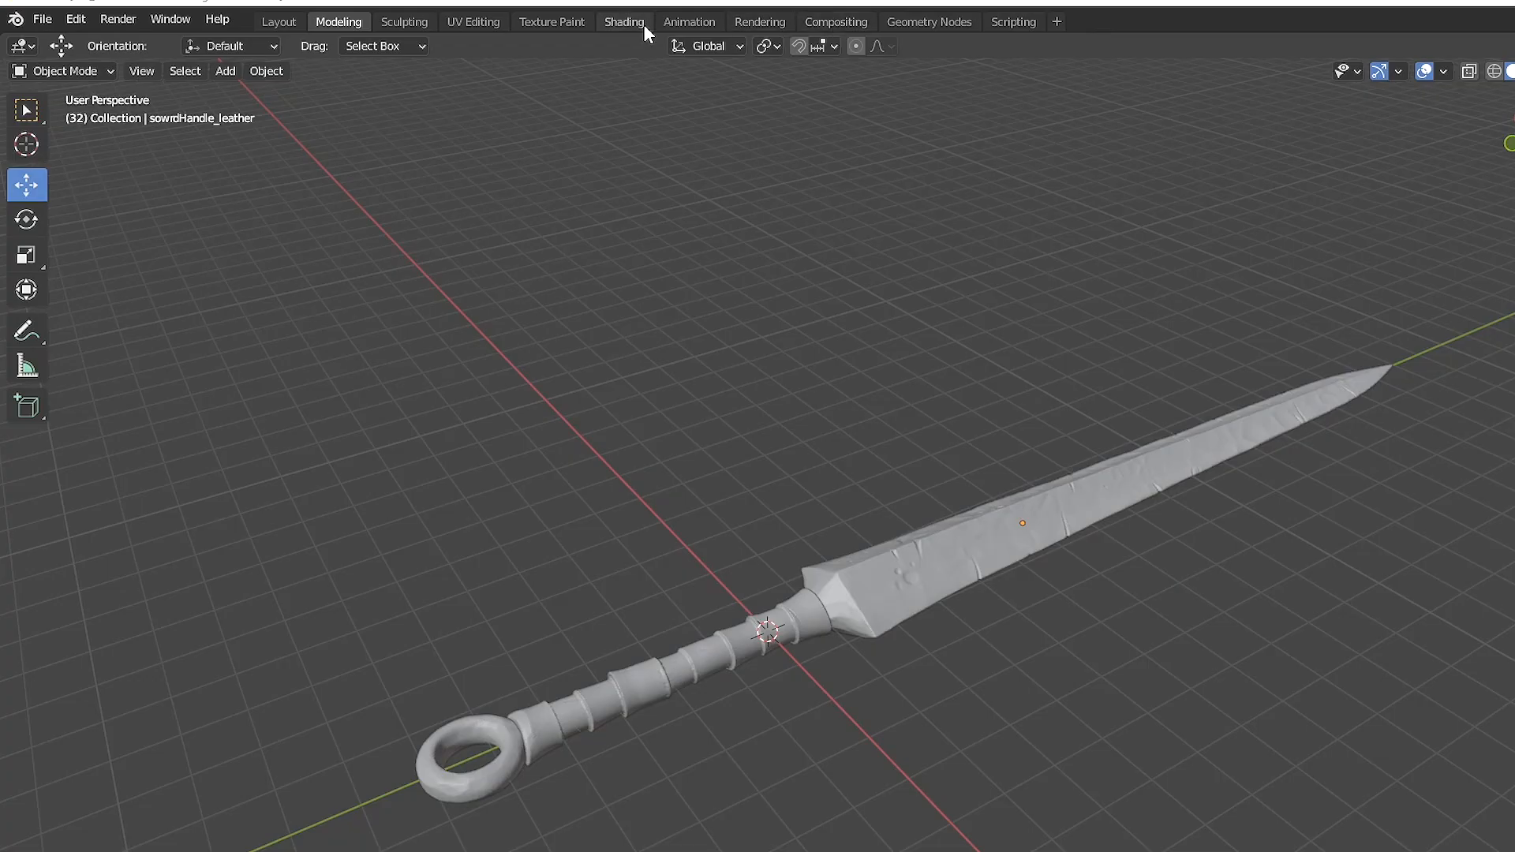
# Switch to the Shading workspace to show the sword material's diffuse texture feeding the Principled BSDF base colour
pyautogui.click(624, 21)
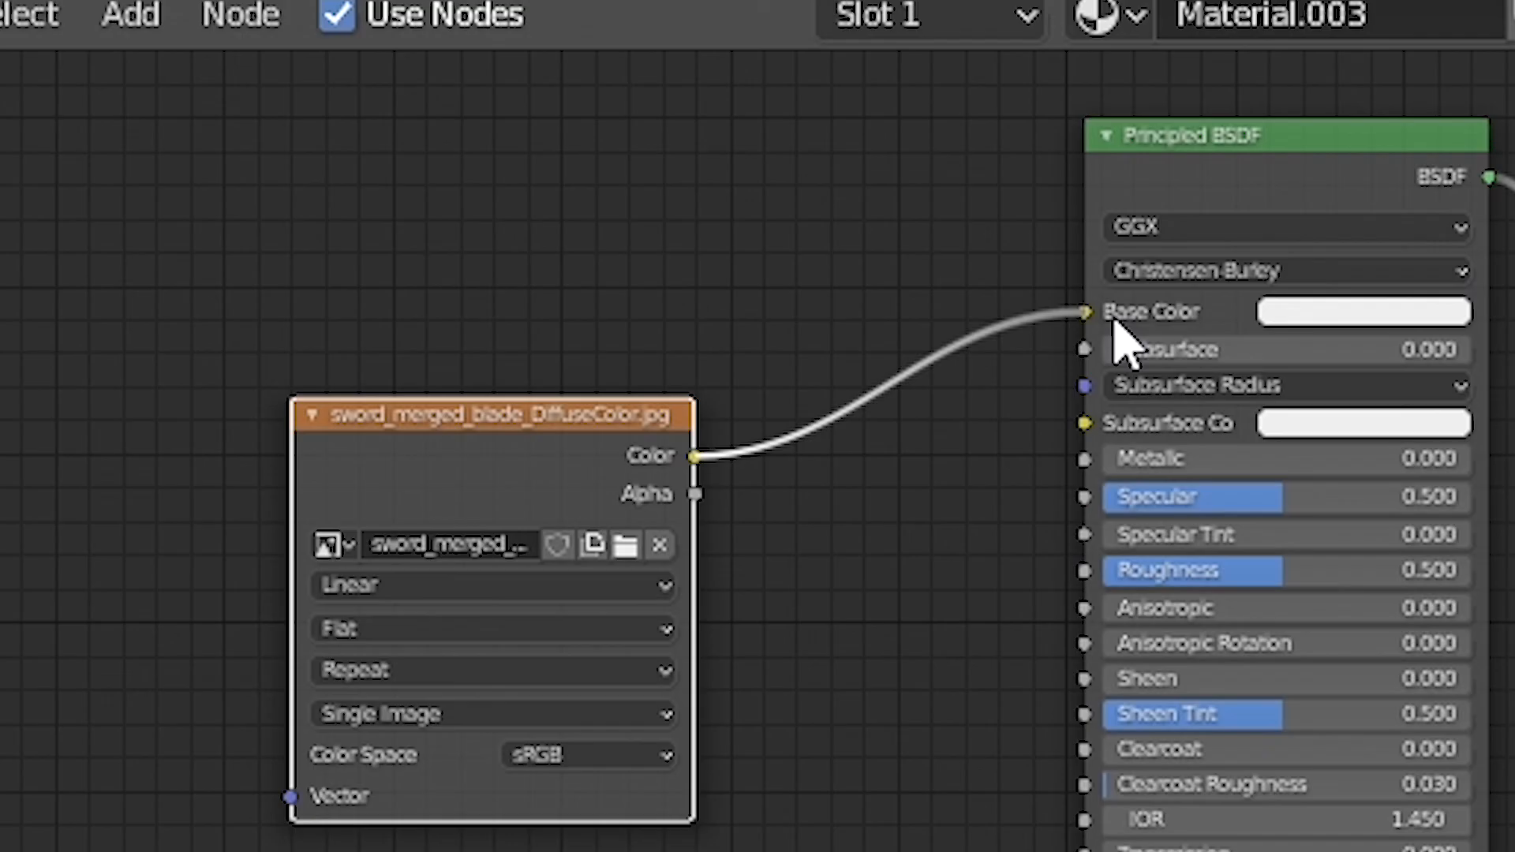